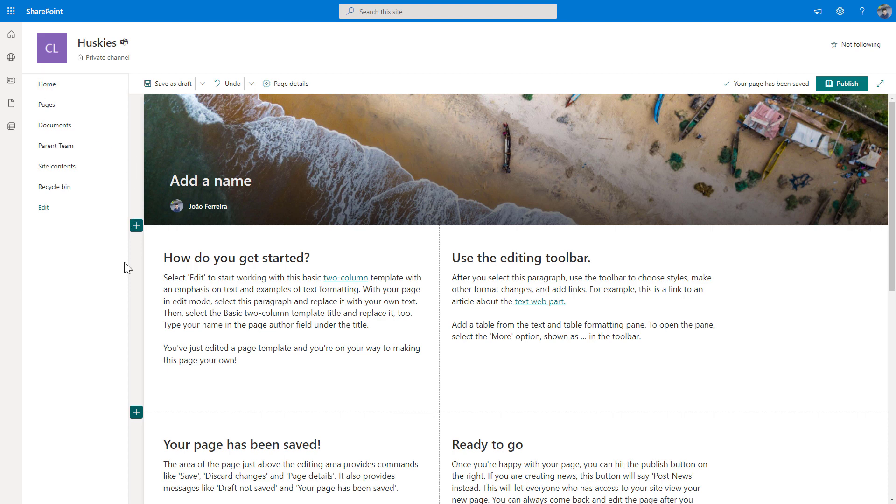
pyautogui.moveTo(127, 290)
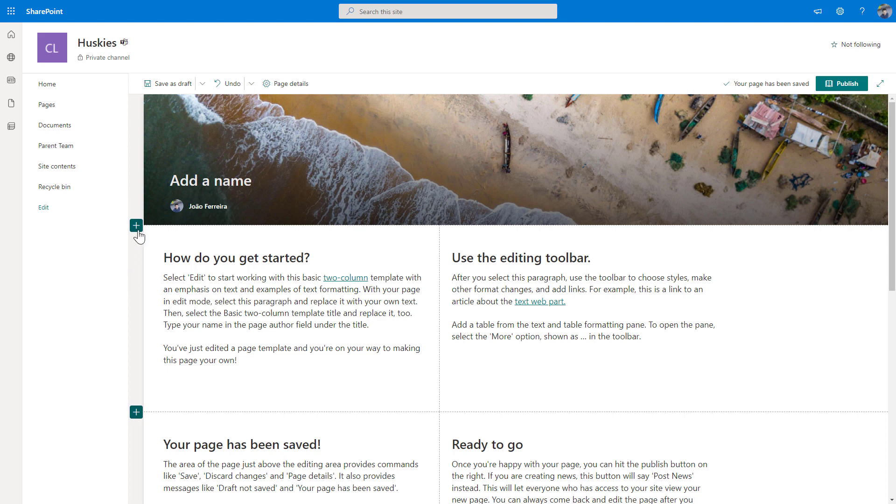
# Open the section templates gallery from the add-section button above the first section
pyautogui.click(136, 225)
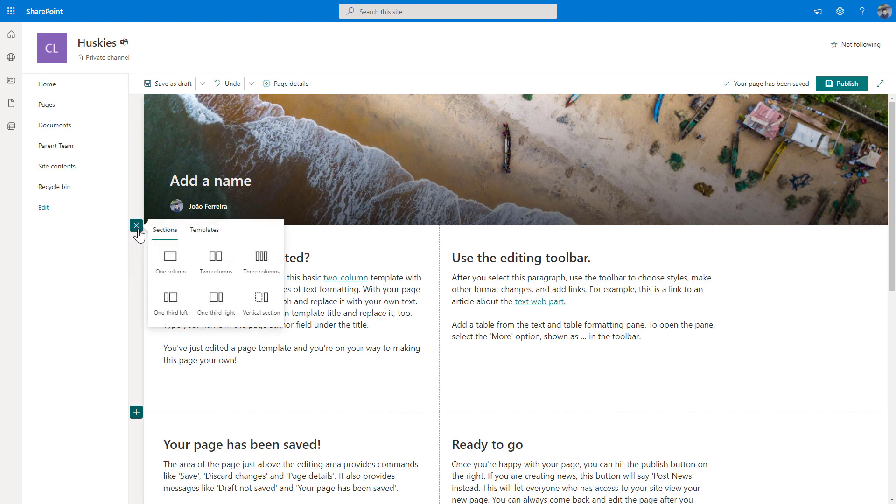
pyautogui.moveTo(194, 255)
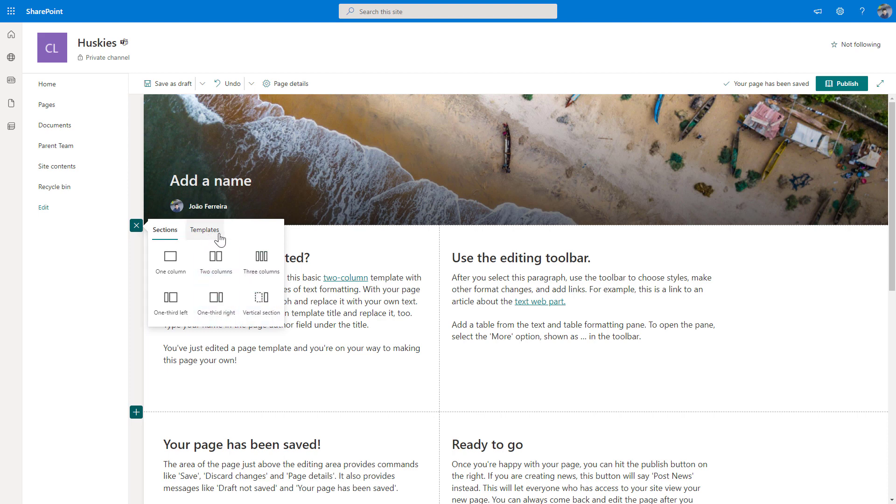
pyautogui.click(204, 229)
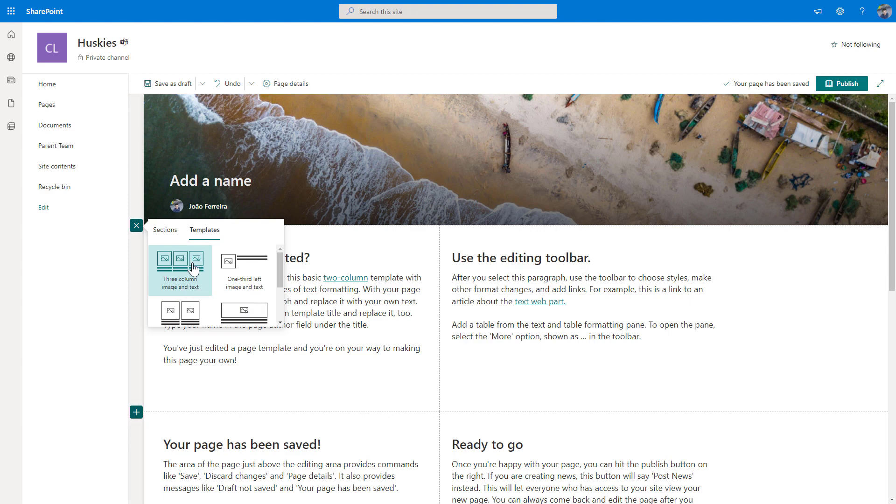
# Insert the 'Three column image and text' template and start choosing the first column's image
pyautogui.click(180, 269)
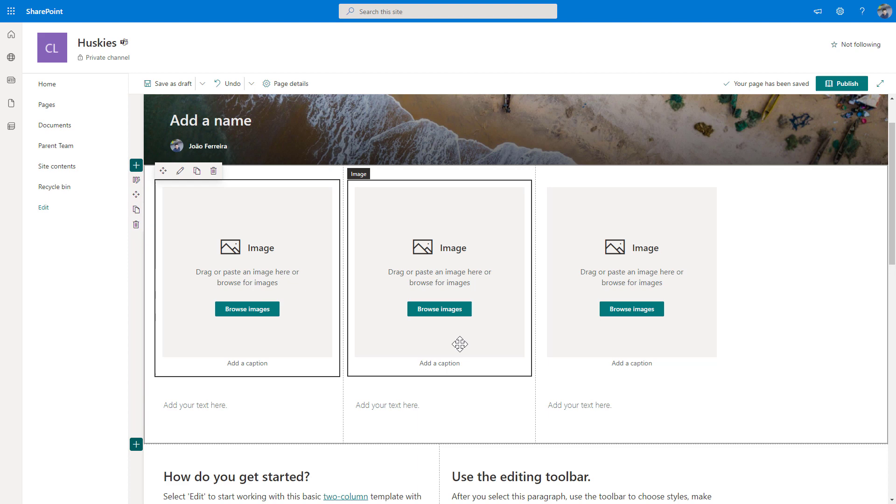
pyautogui.scroll(-3)
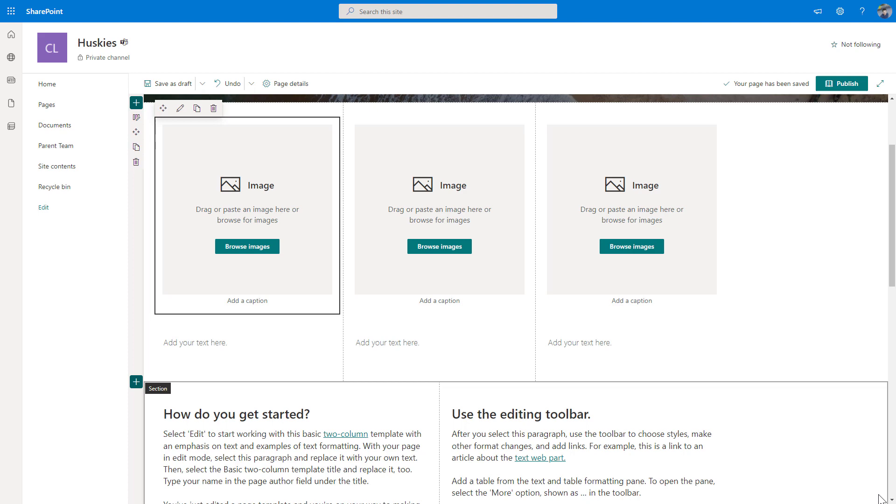
pyautogui.click(247, 247)
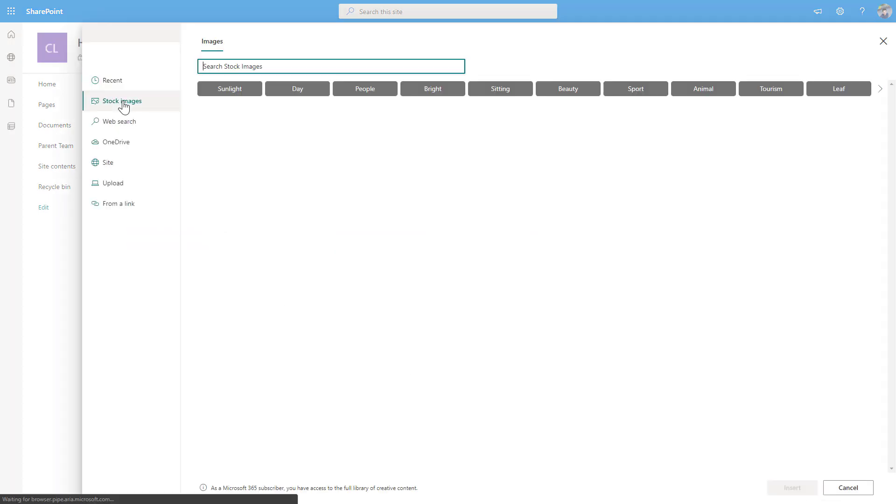
# Switch the image picker to Stock images to browse photos
pyautogui.click(112, 80)
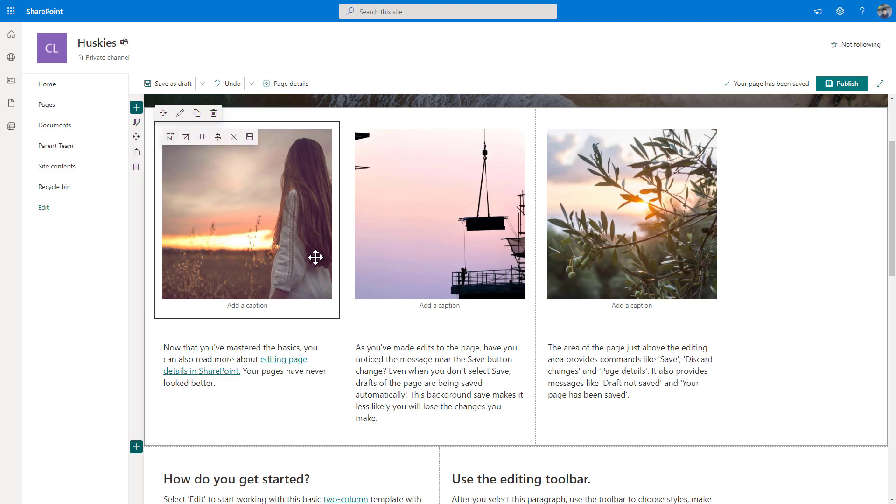
pyautogui.moveTo(180, 113)
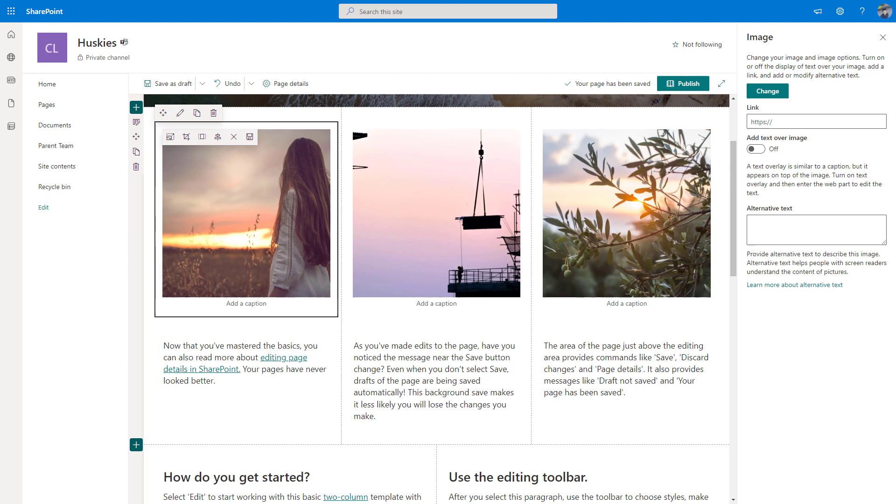
pyautogui.click(883, 36)
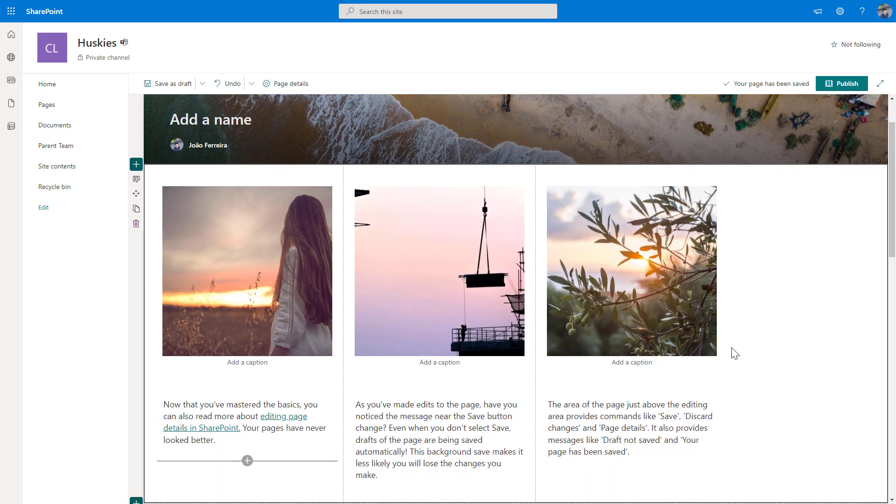
pyautogui.moveTo(753, 245)
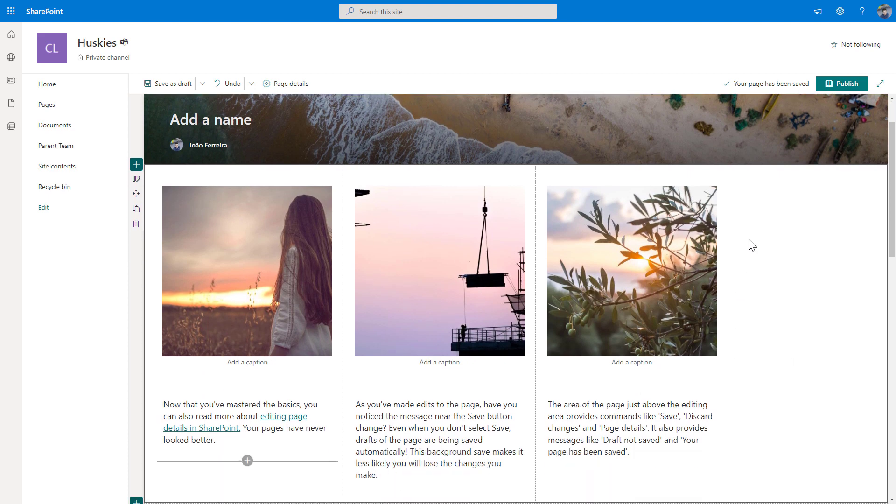
# Title the page 'Section Templates' and publish it
pyautogui.click(631, 427)
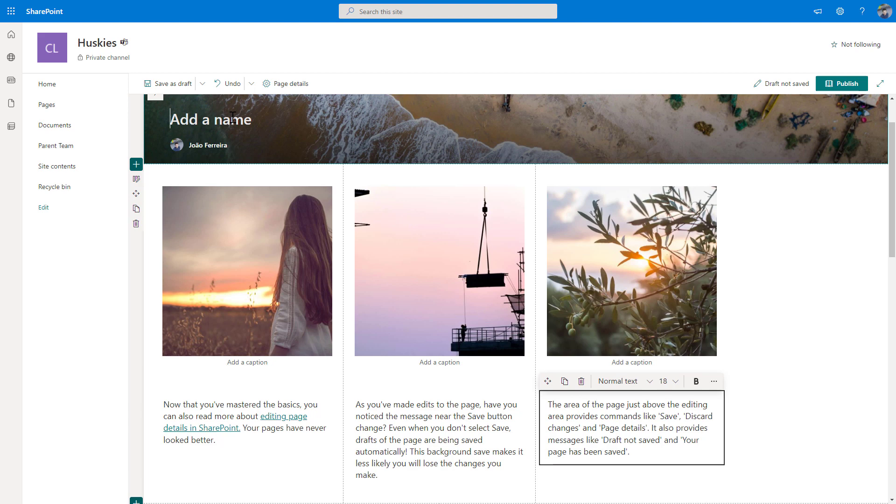
pyautogui.write('Section Tem')
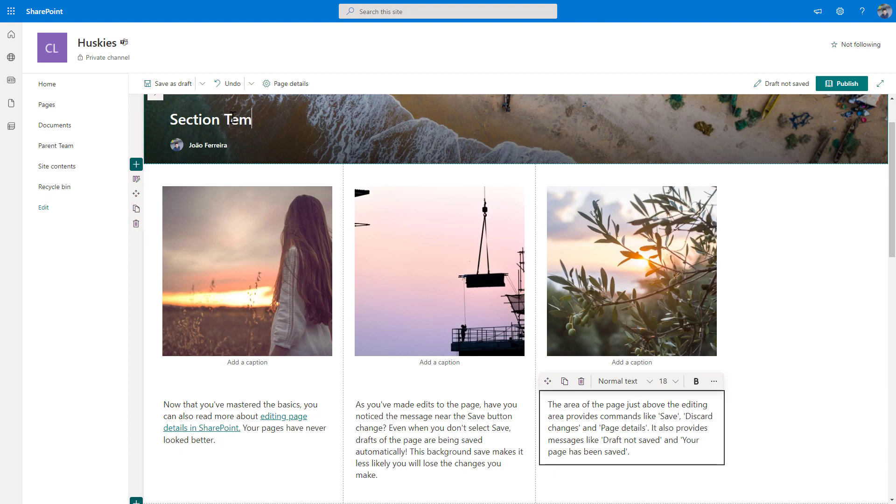
pyautogui.write('plates')
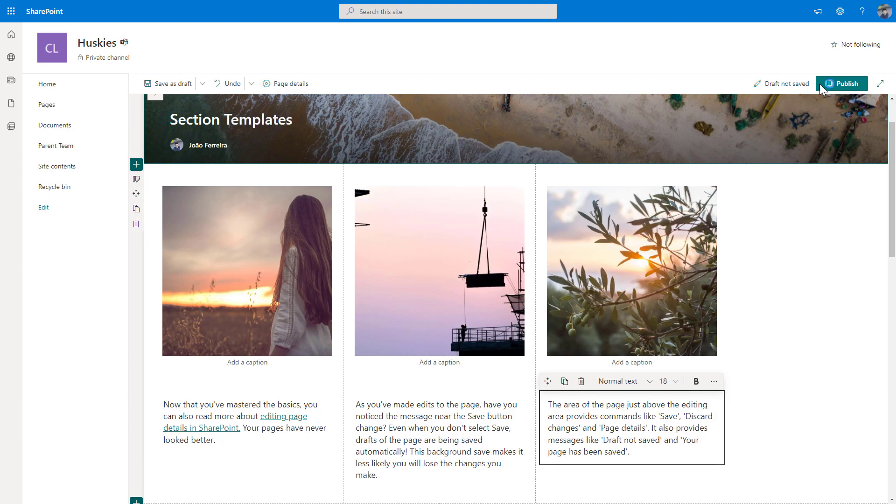
pyautogui.click(841, 84)
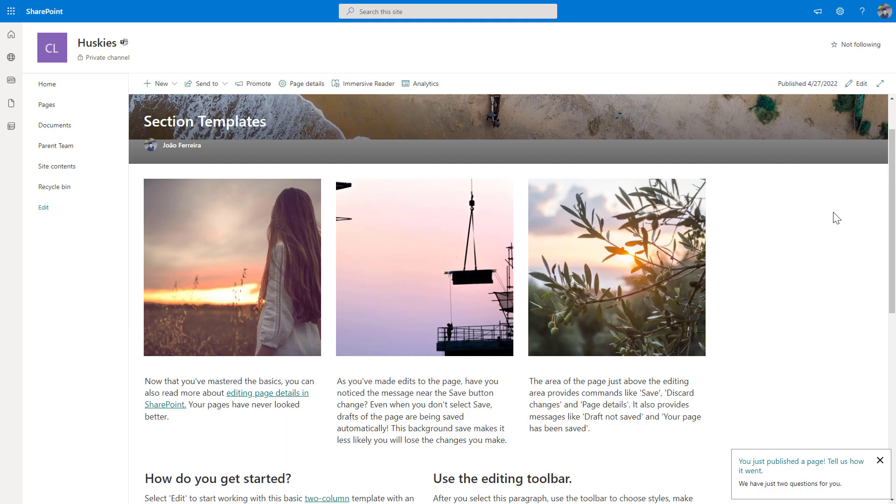